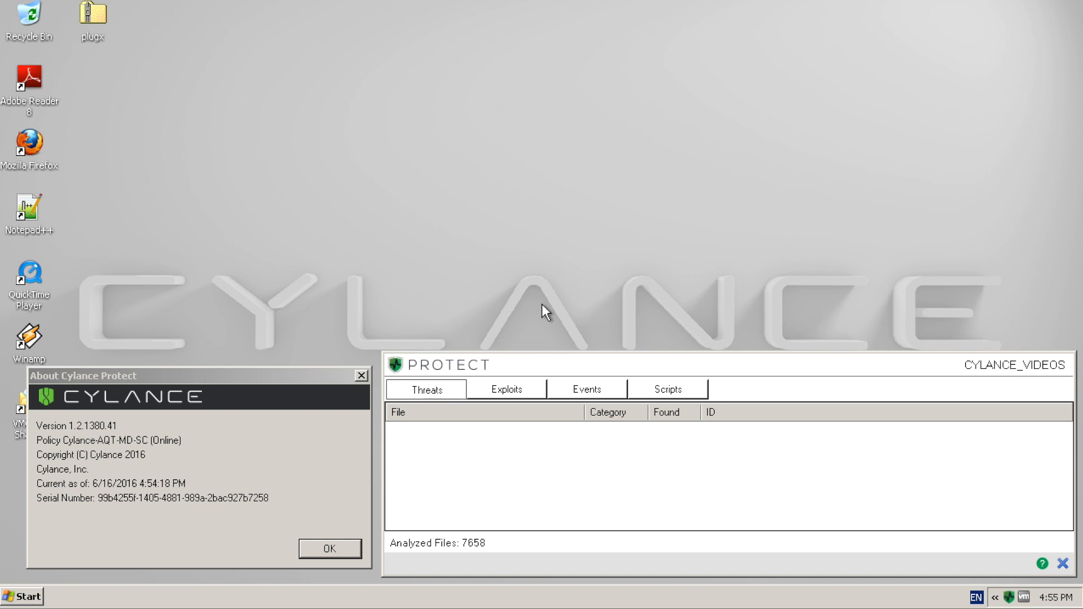
{"action": "mouse_move", "coordinate": [121, 4]}
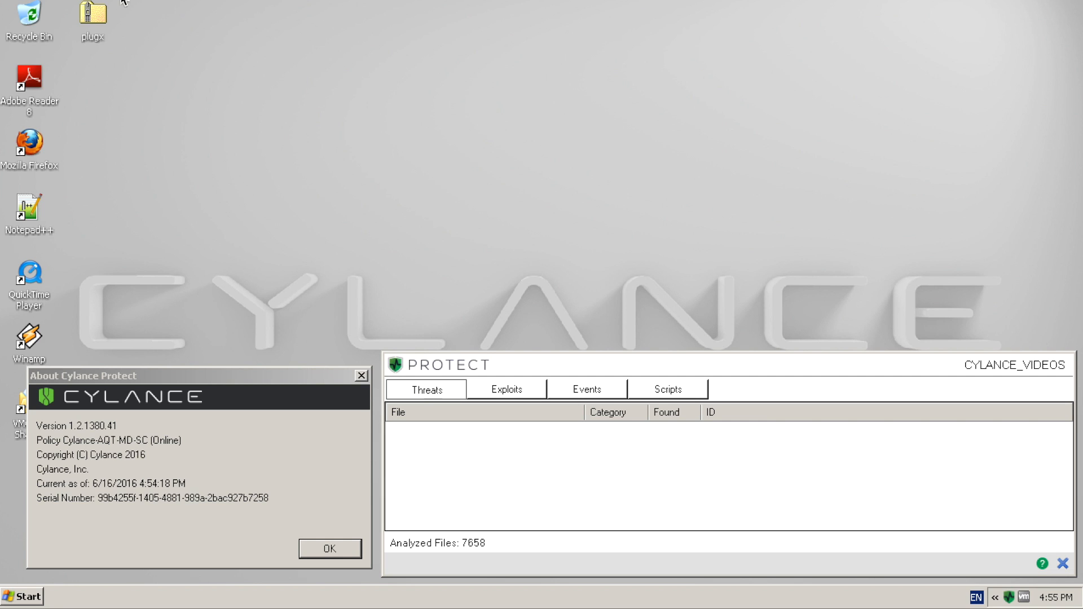
Extract all contents of the plugx zip archive using the Extraction Wizard
{"action": "right_click", "coordinate": [92, 13]}
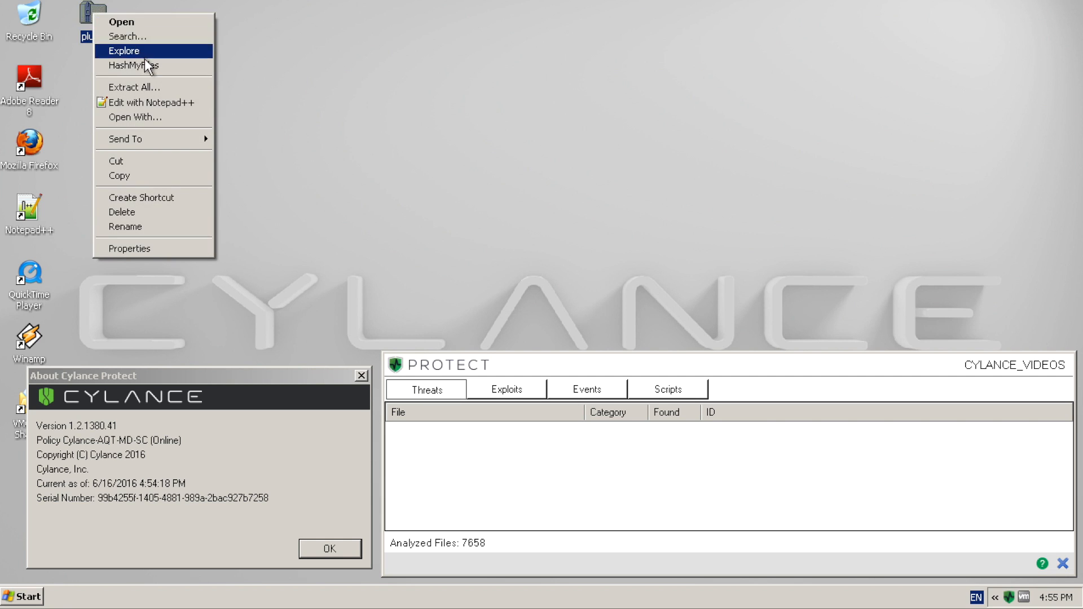
{"action": "left_click", "coordinate": [134, 87]}
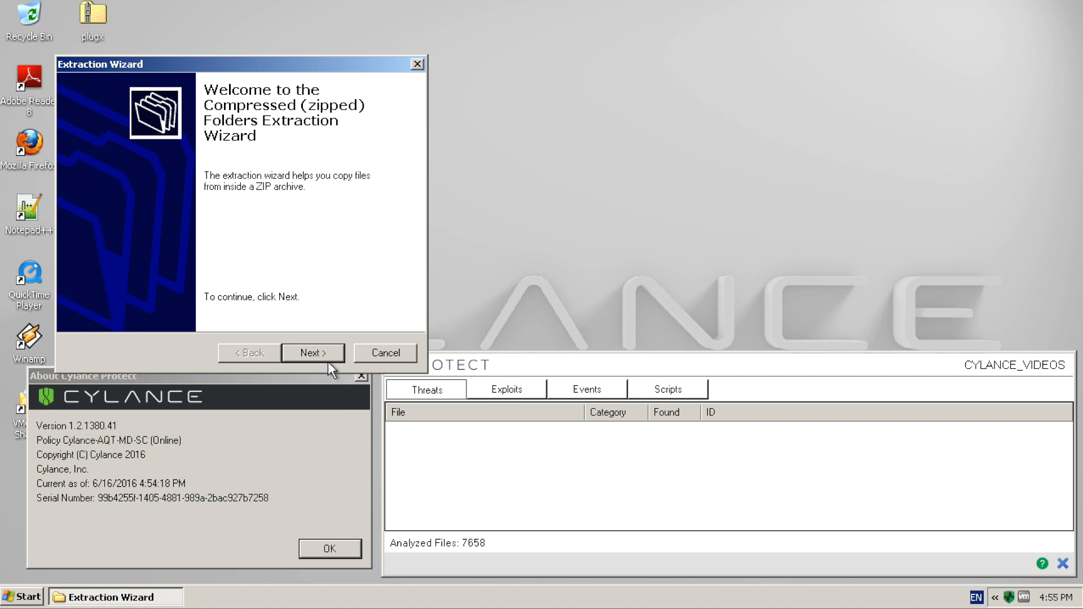
{"action": "left_click", "coordinate": [312, 353]}
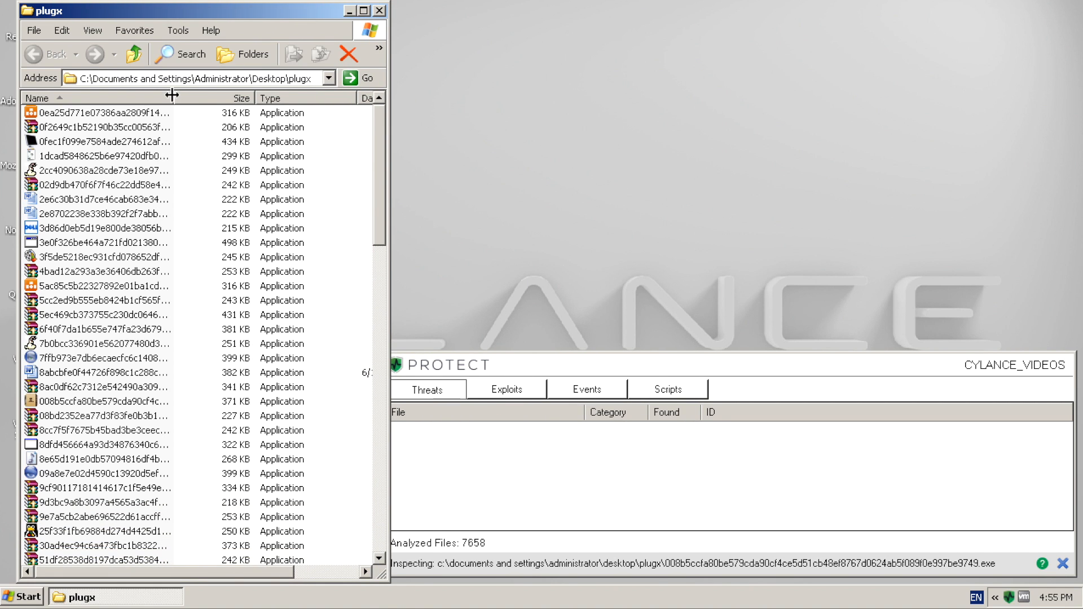
Widen the Name column so the full hash file names are visible
{"action": "left_click_drag", "start_coordinate": [174, 97], "coordinate": [373, 97]}
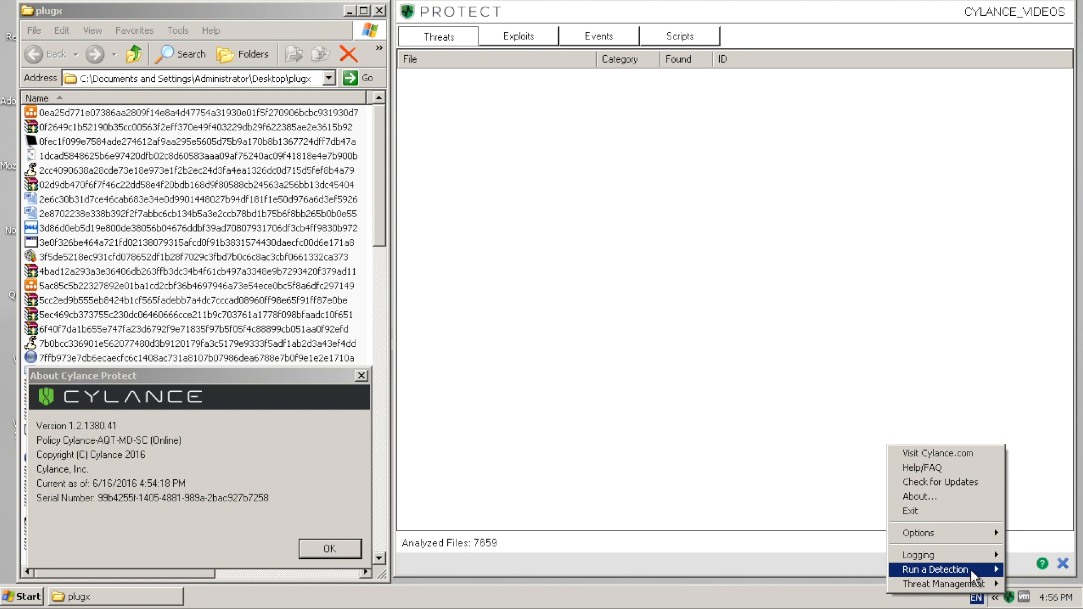
Start a Cylance specific-folder detection scan on plugx and dismiss the About box
{"action": "left_click", "coordinate": [935, 569]}
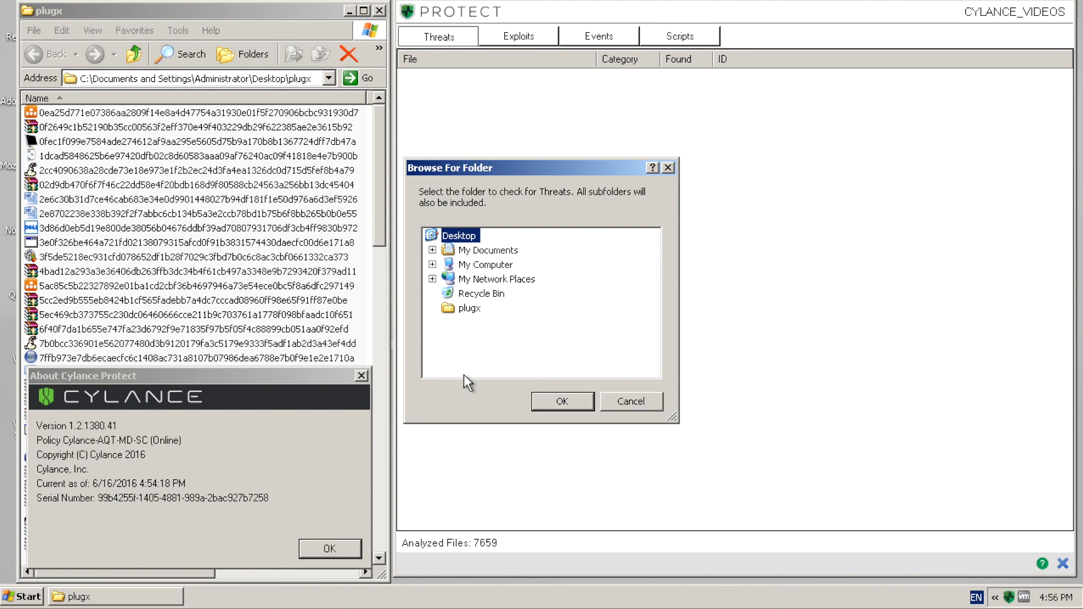
{"action": "left_click", "coordinate": [562, 401]}
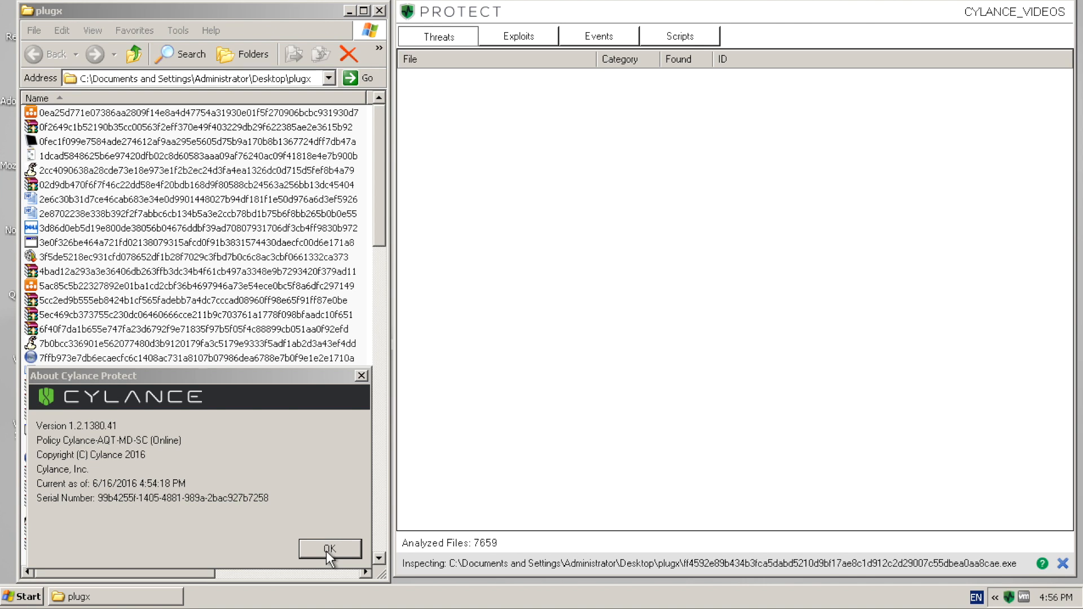
{"action": "left_click", "coordinate": [330, 549]}
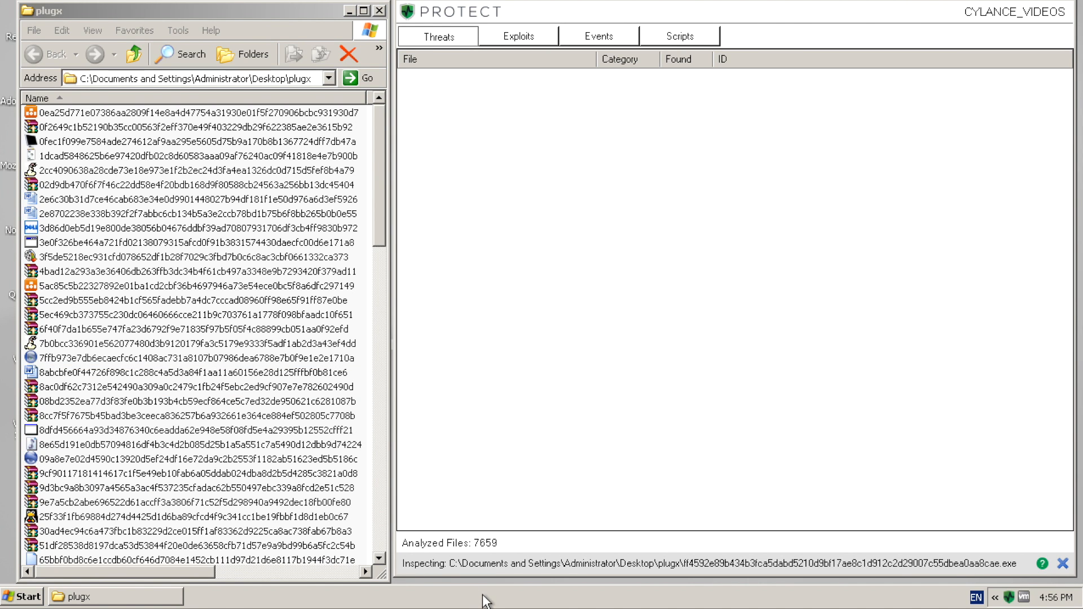